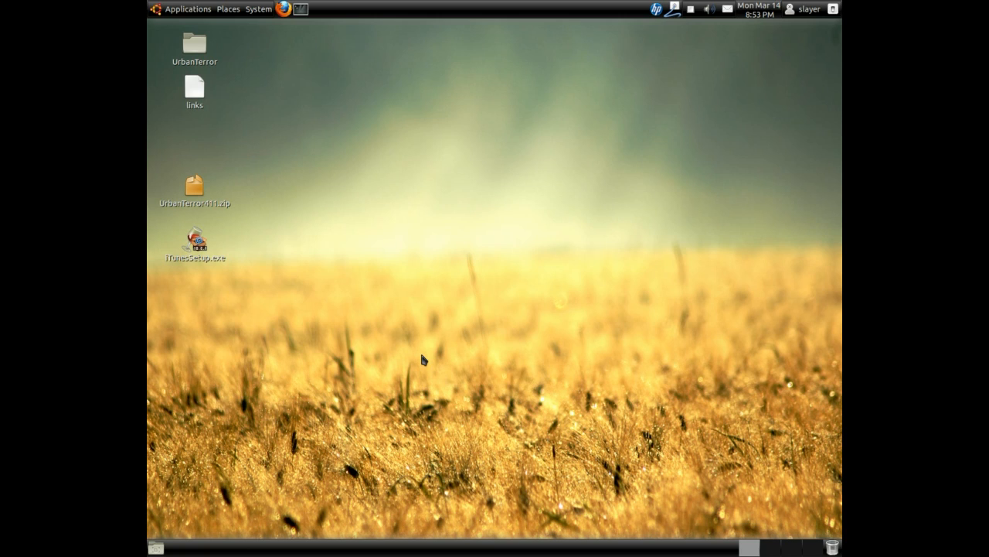
mouse_move(363, 320)
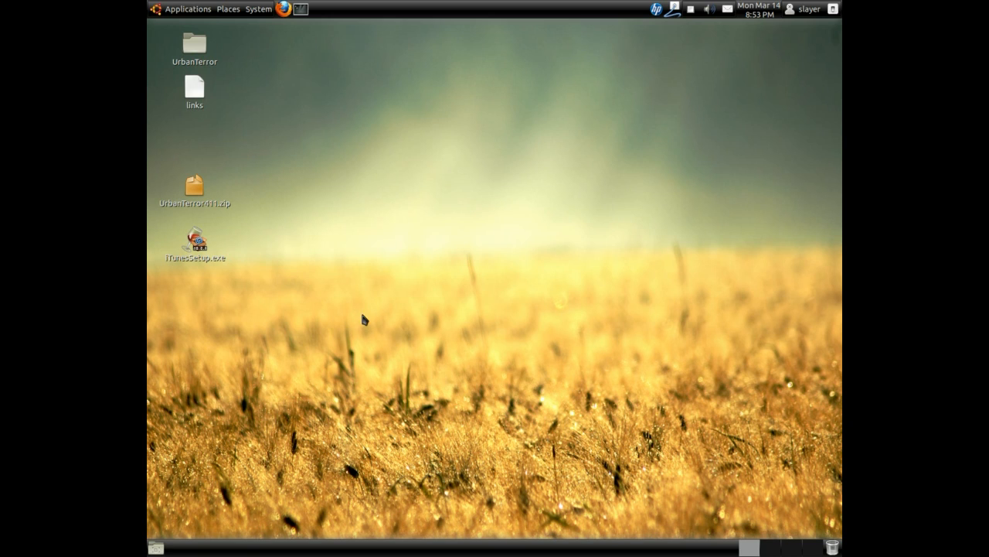
Show the Applications menu categories, including Wine and Ubuntu Software Center
click(187, 9)
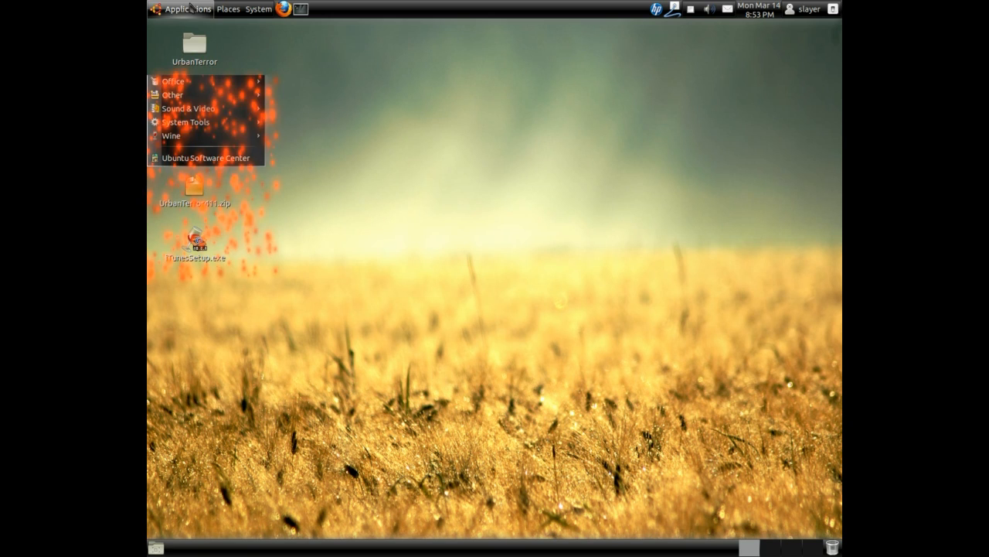
Launch Ubuntu Software Center on its Get Software page and focus the search box
click(204, 158)
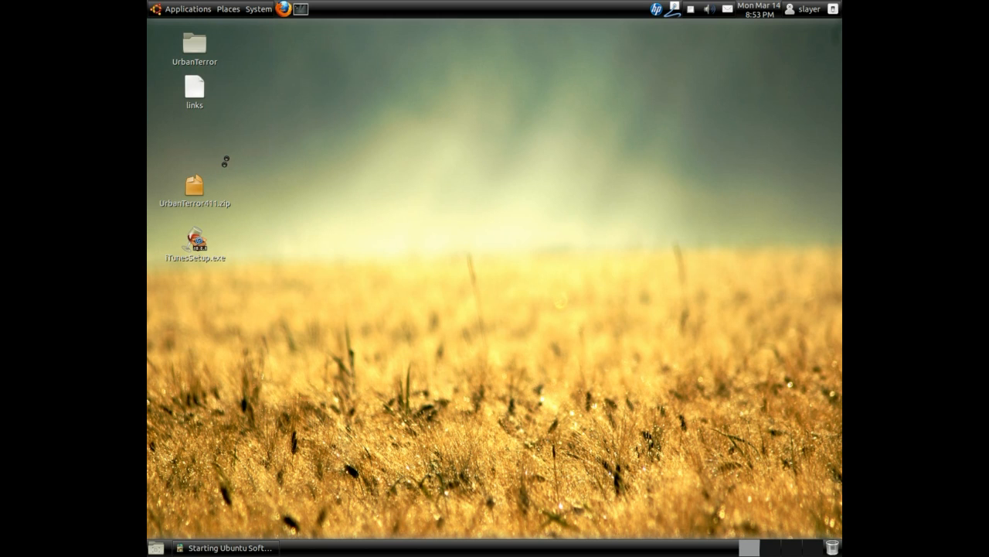
mouse_move(513, 343)
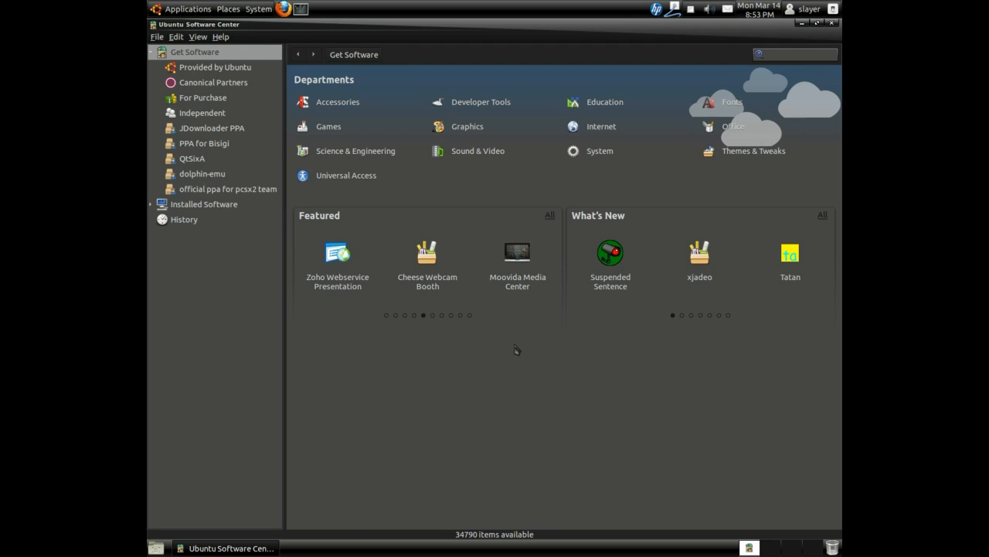
click(796, 54)
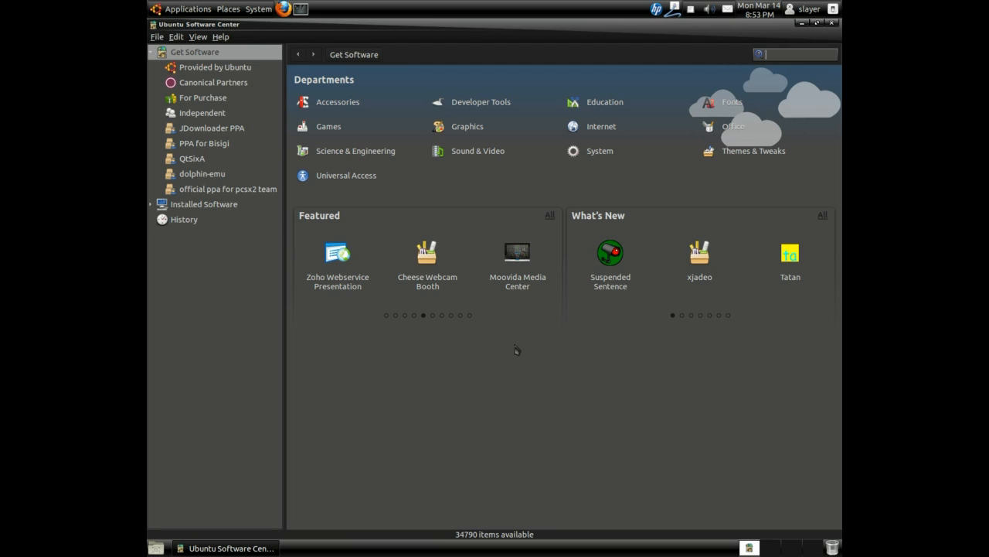
mouse_move(526, 343)
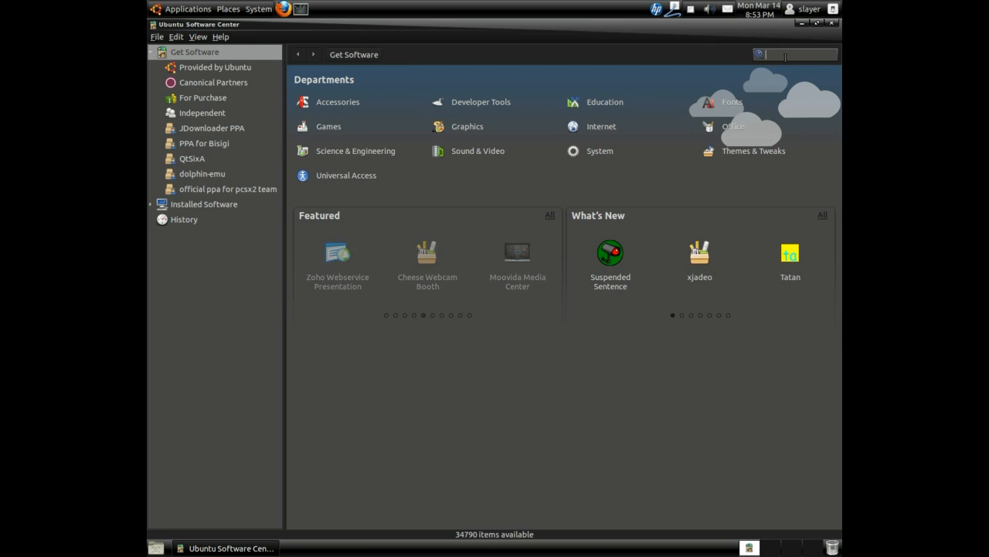
Search 'wine', confirm Wine and PlayOnLinux are installed, then close the software center
text(wine)
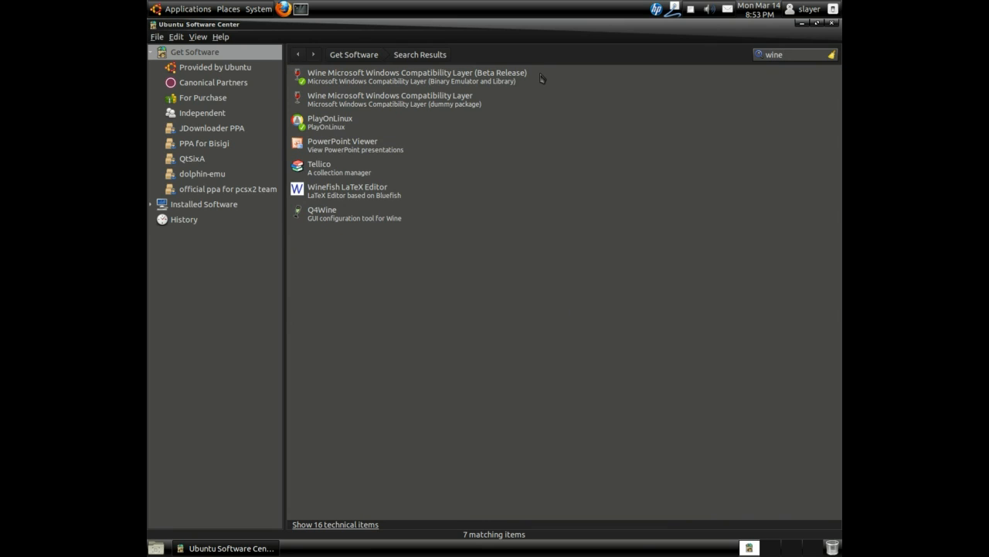
click(417, 78)
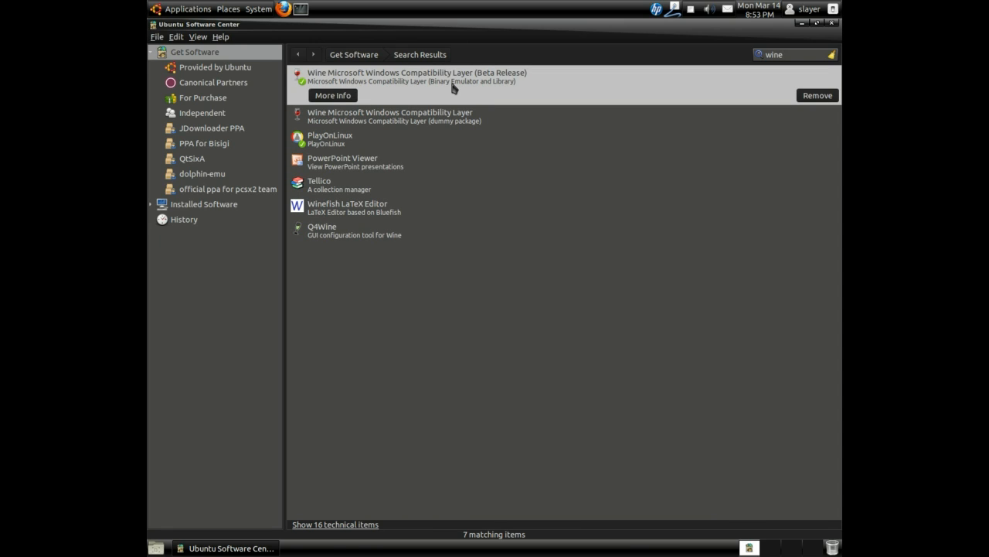
mouse_move(283, 180)
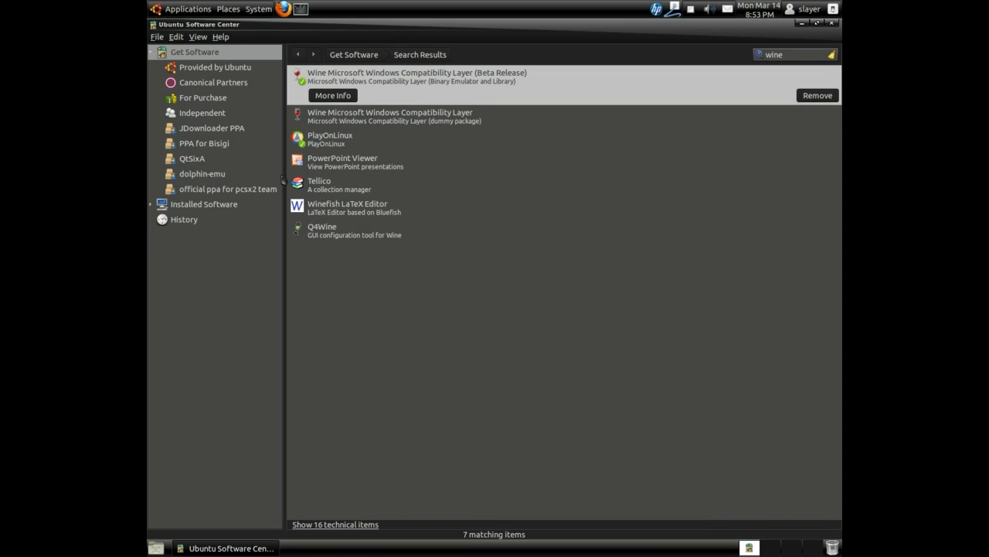
click(348, 122)
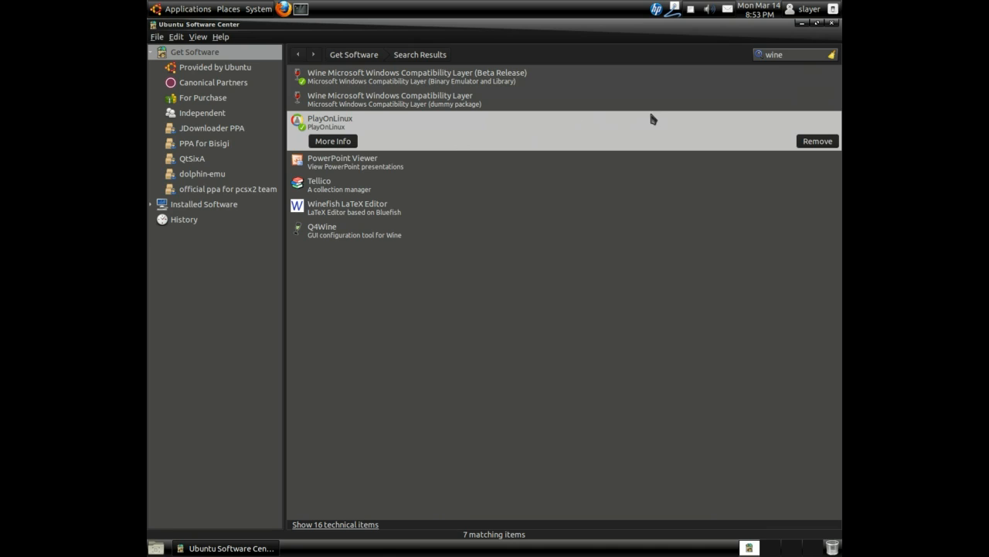
click(417, 77)
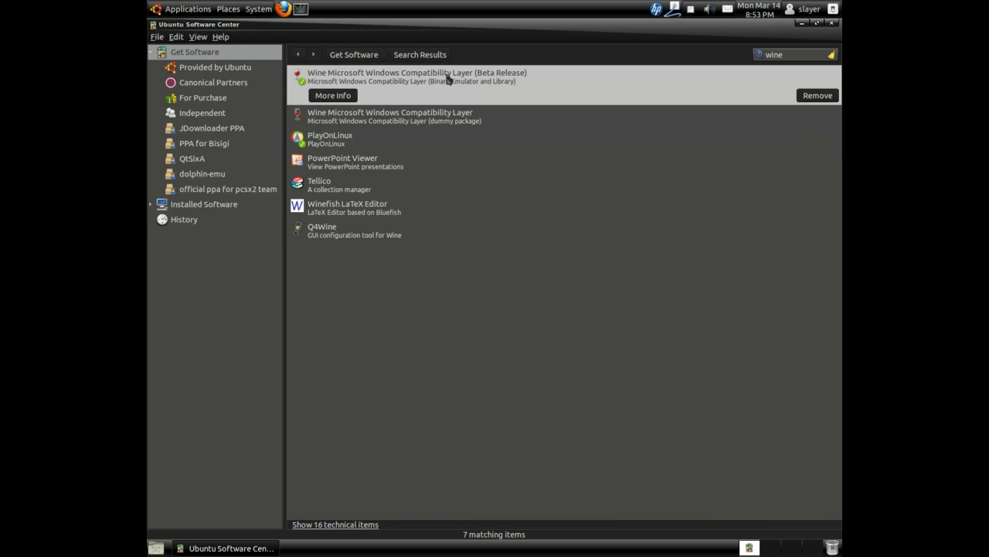
mouse_move(547, 134)
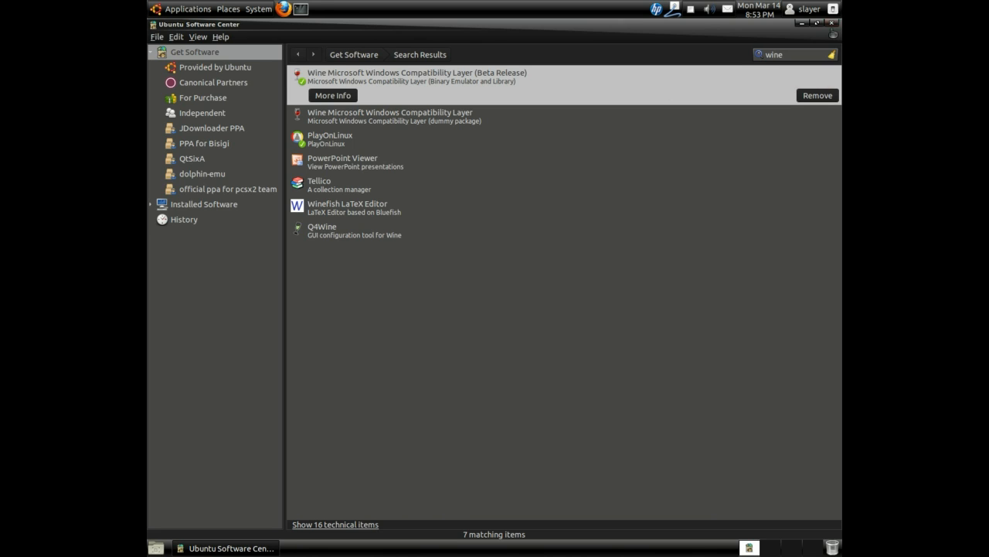
click(813, 23)
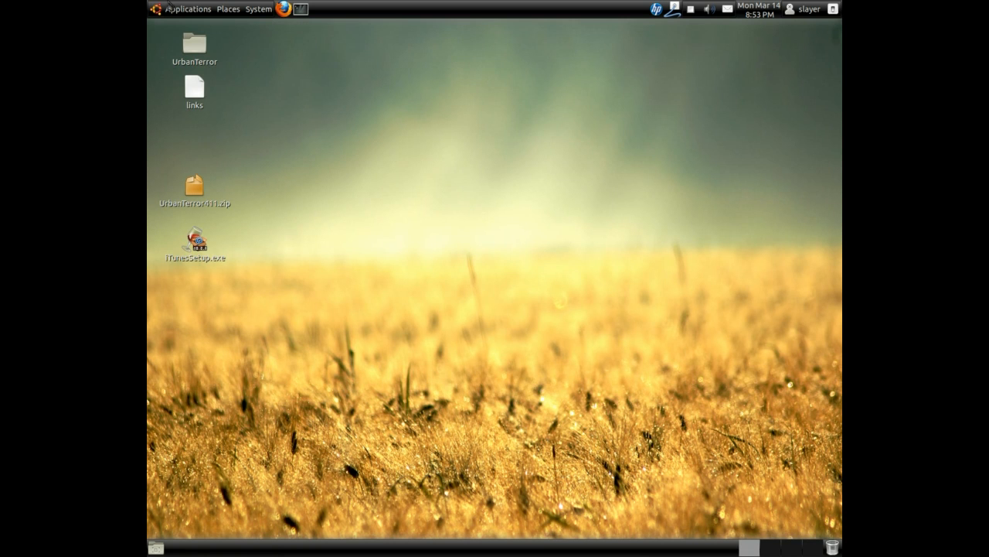
Launch PlayOnLinux from the Applications menu to its main window
click(187, 9)
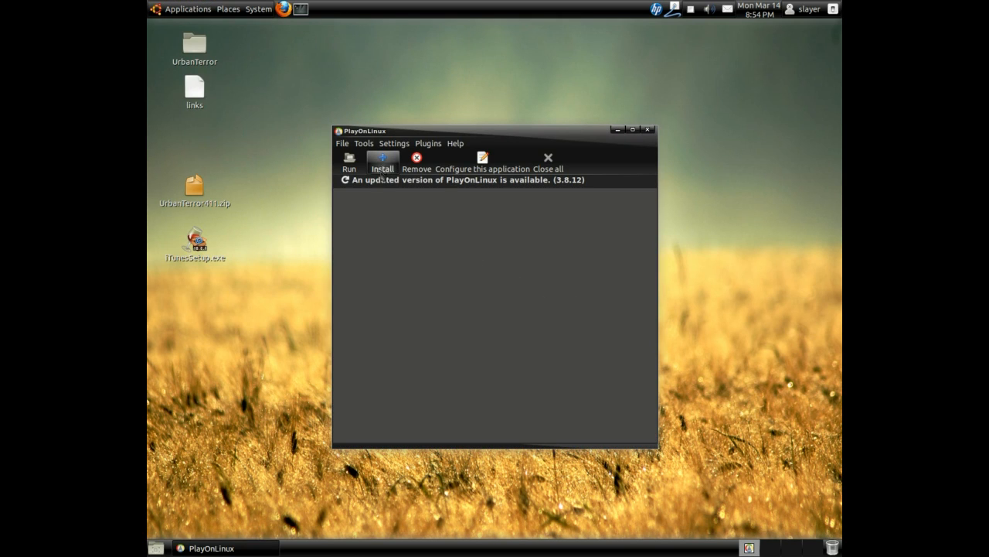
mouse_move(609, 275)
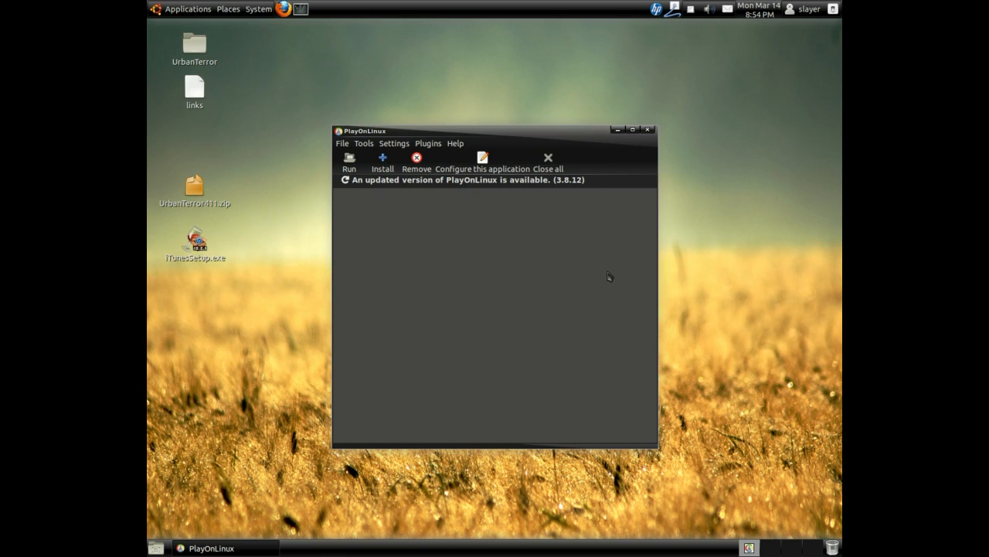
mouse_move(510, 275)
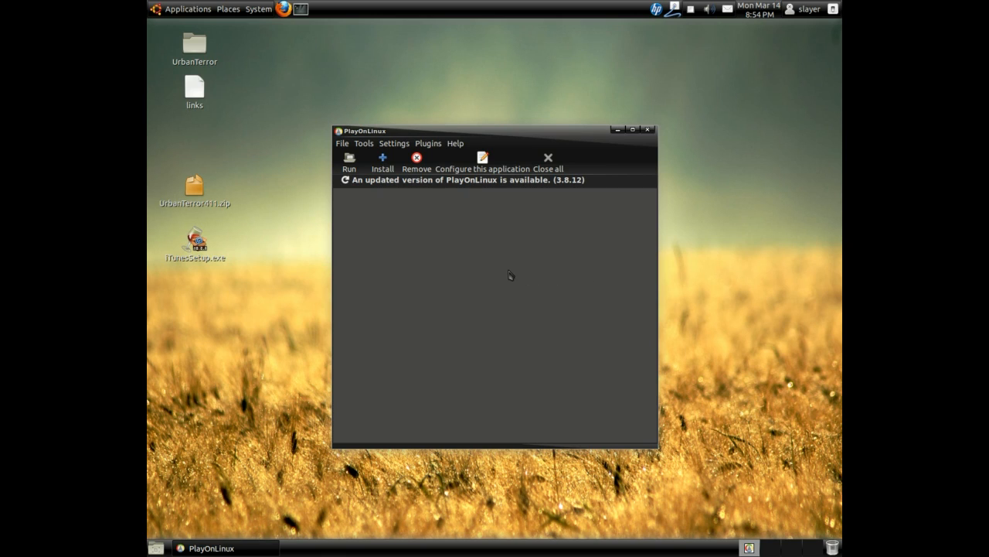
mouse_move(383, 162)
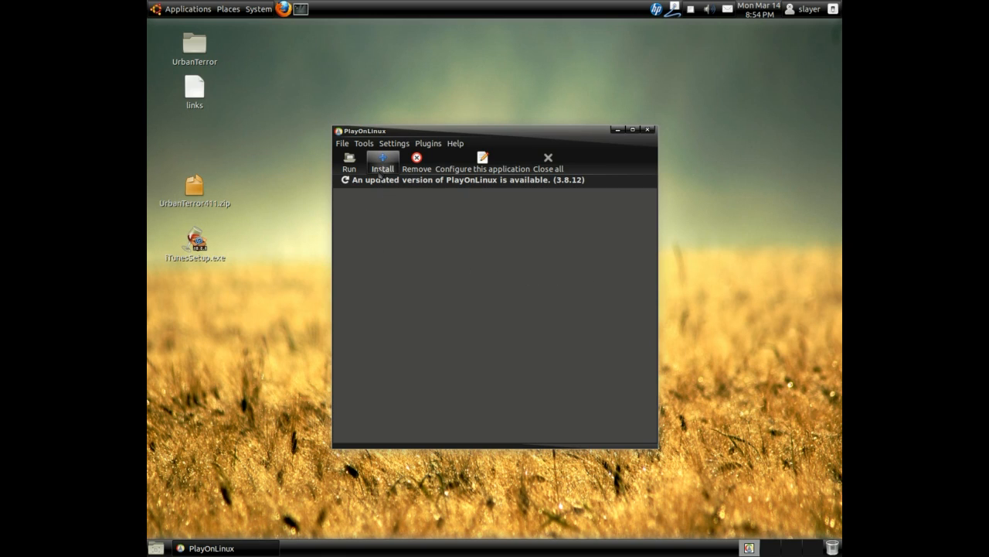
From the Install catalogue's Multimedia category, start the iTunes 10 installation wizard
click(383, 160)
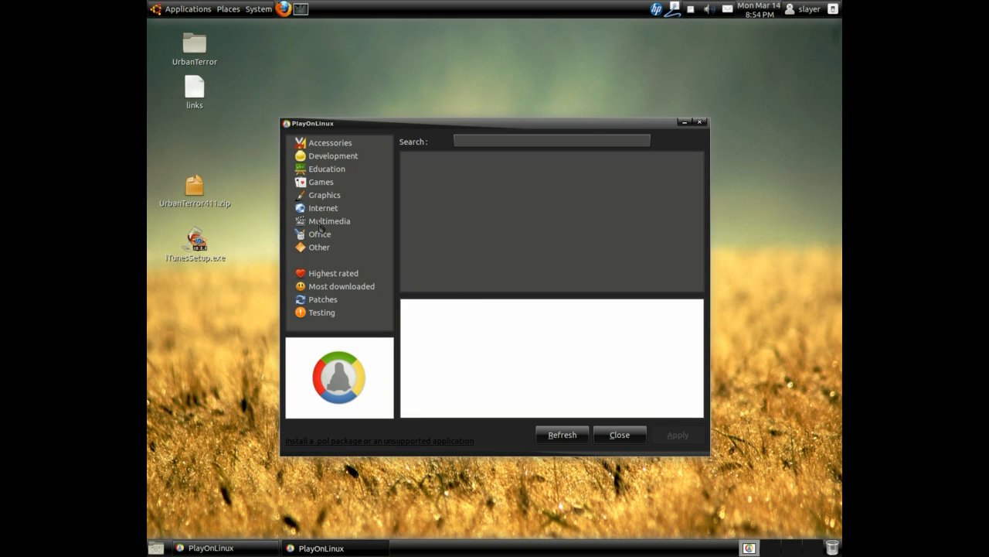
click(330, 219)
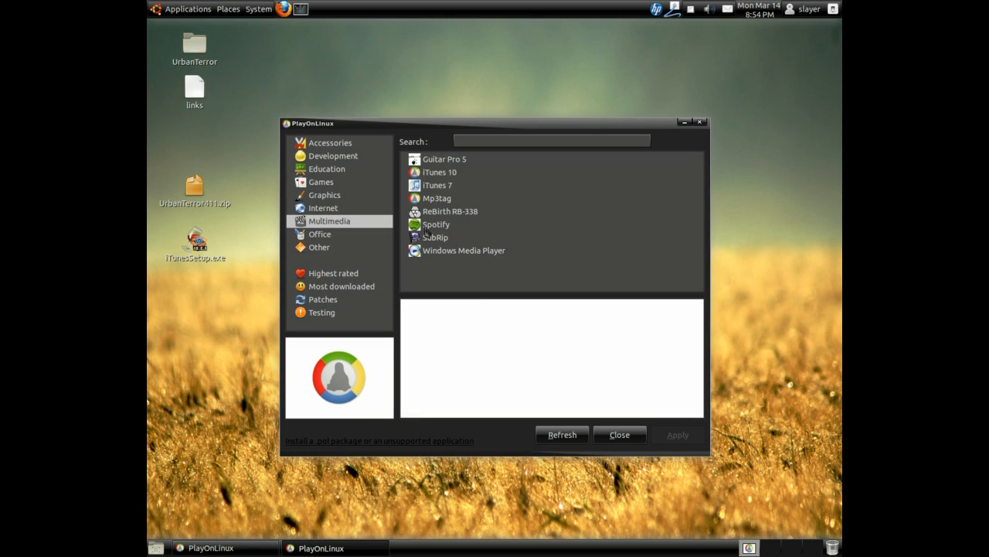
mouse_move(440, 177)
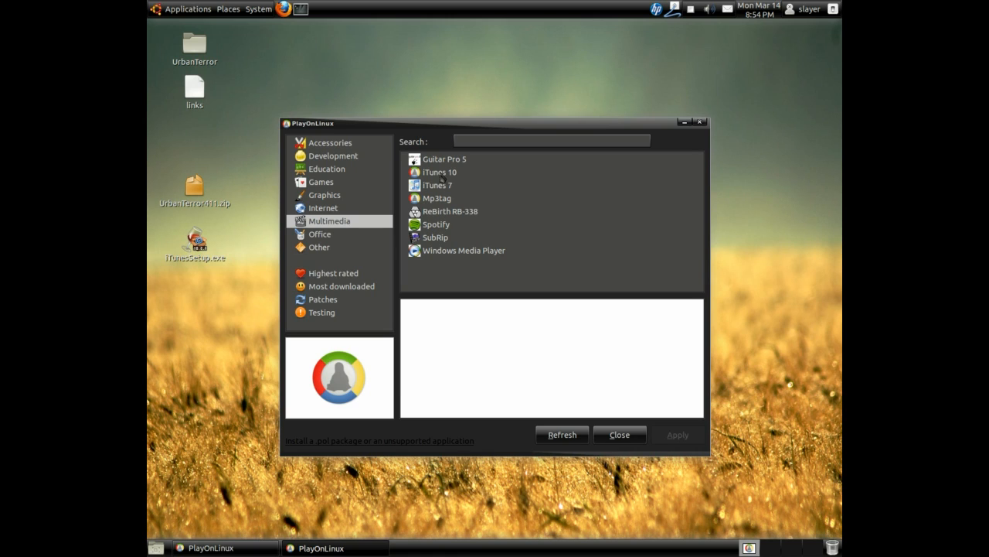
click(439, 172)
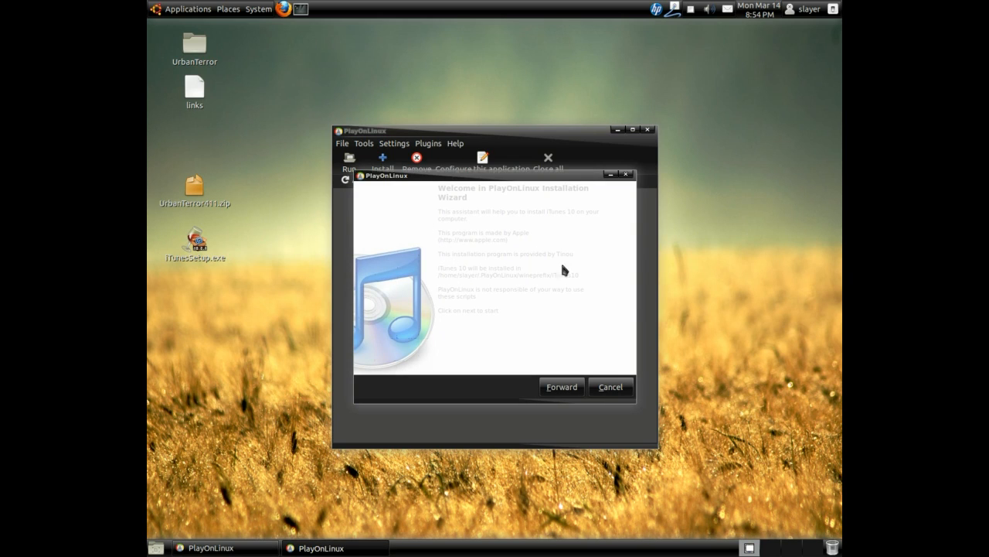
mouse_move(520, 325)
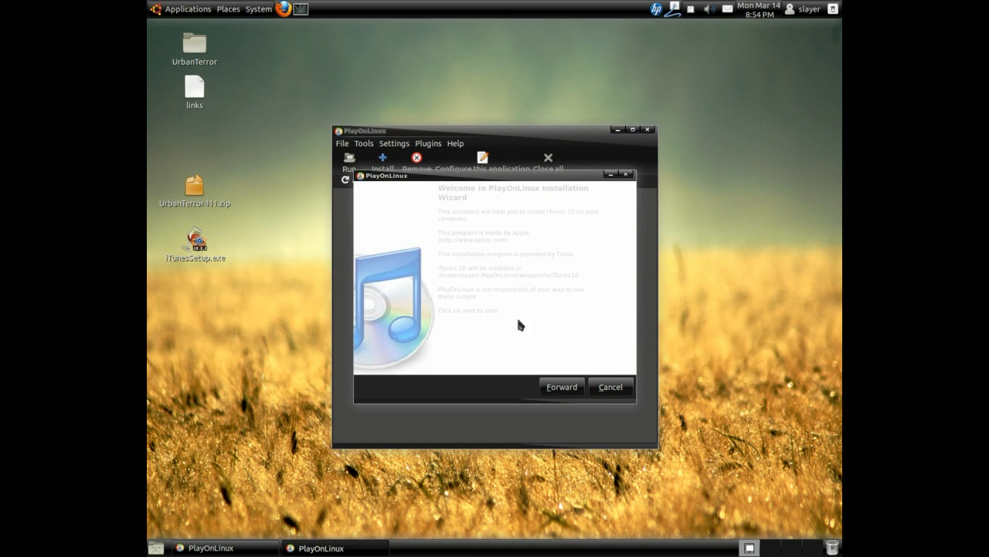
Advance the wizard past its welcome page to the iTunesSetup.exe location step
click(561, 386)
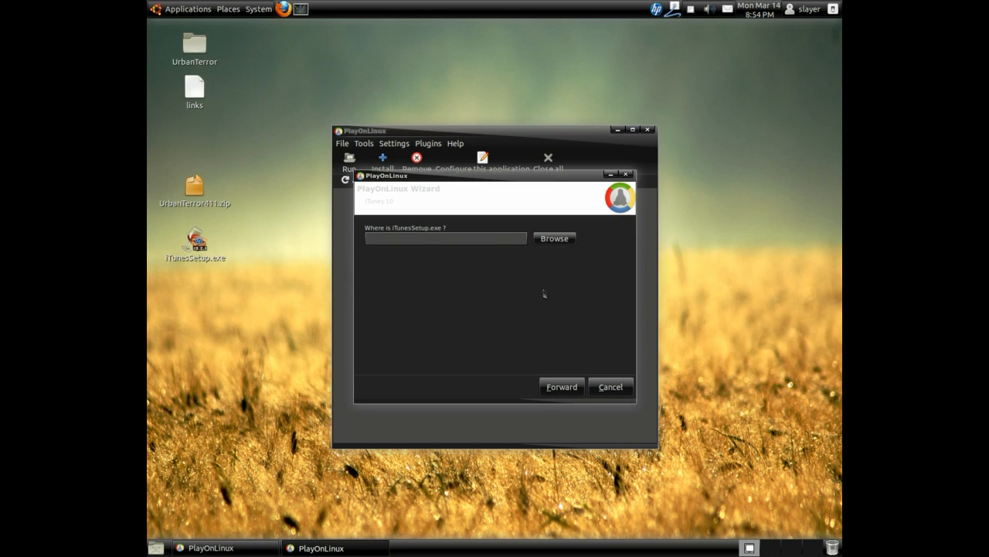
mouse_move(430, 237)
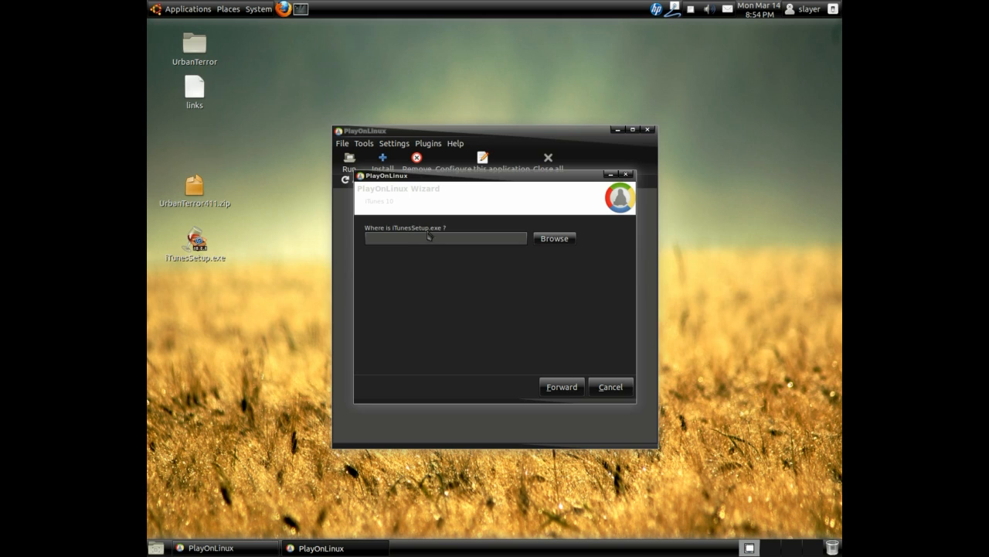
Supply iTunesSetup.exe from the Desktop as the installer file to run
click(553, 238)
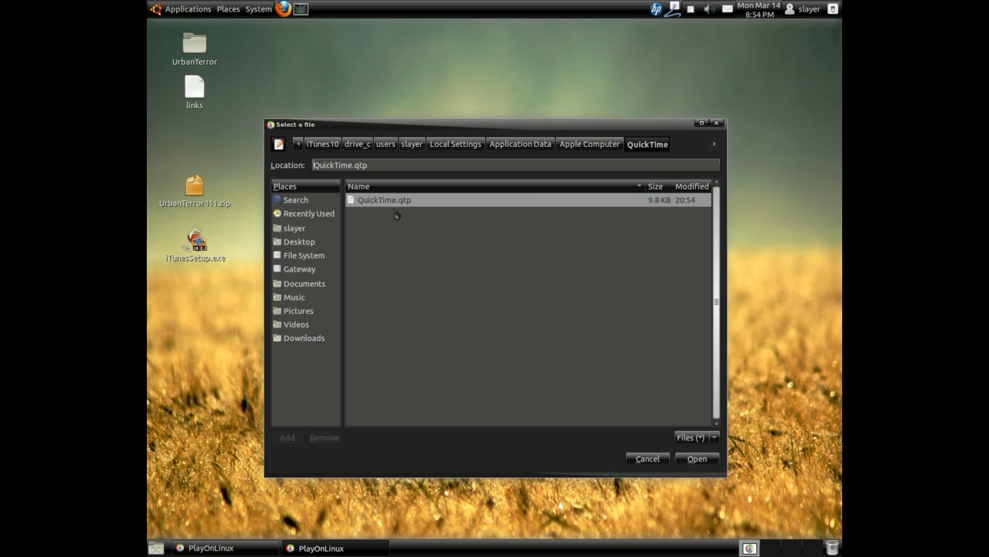
mouse_move(310, 280)
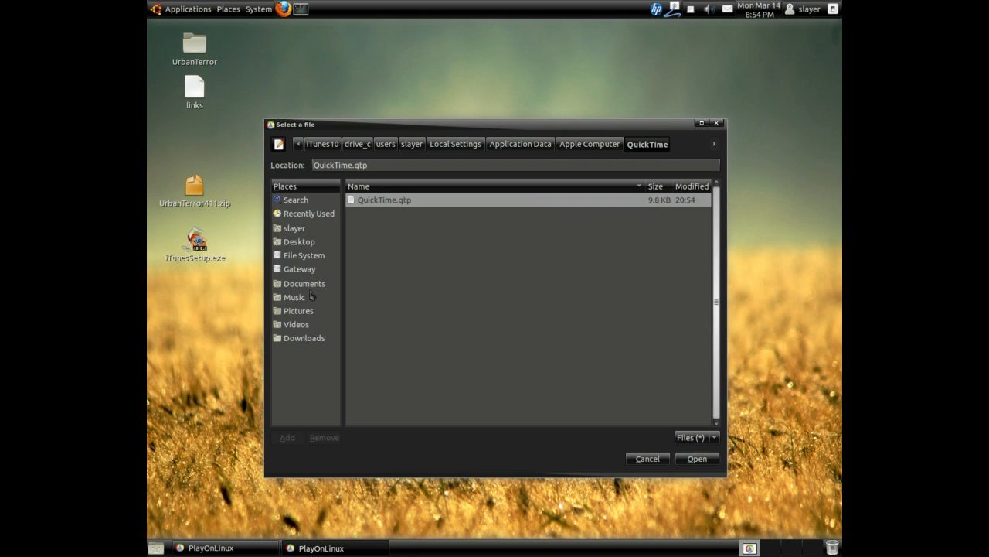
click(300, 241)
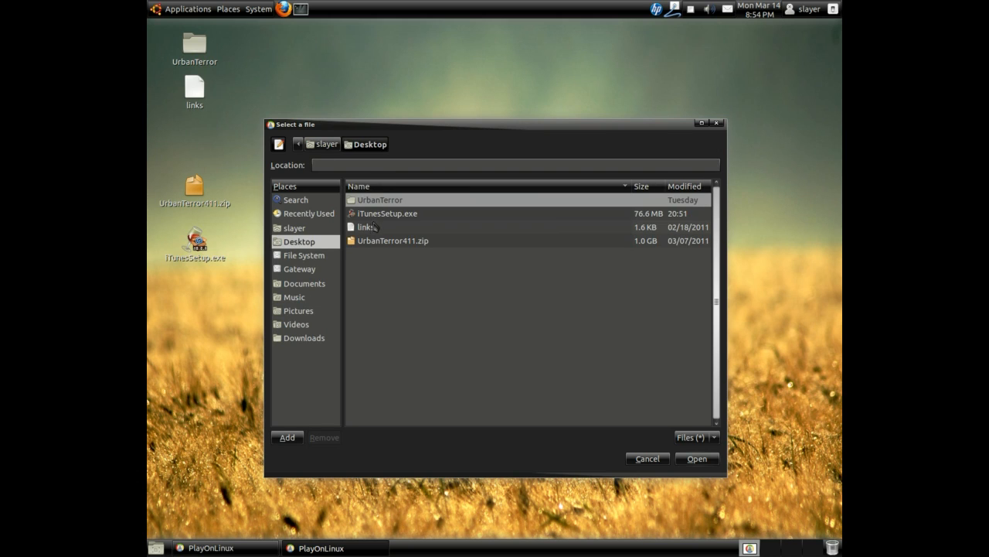
click(386, 214)
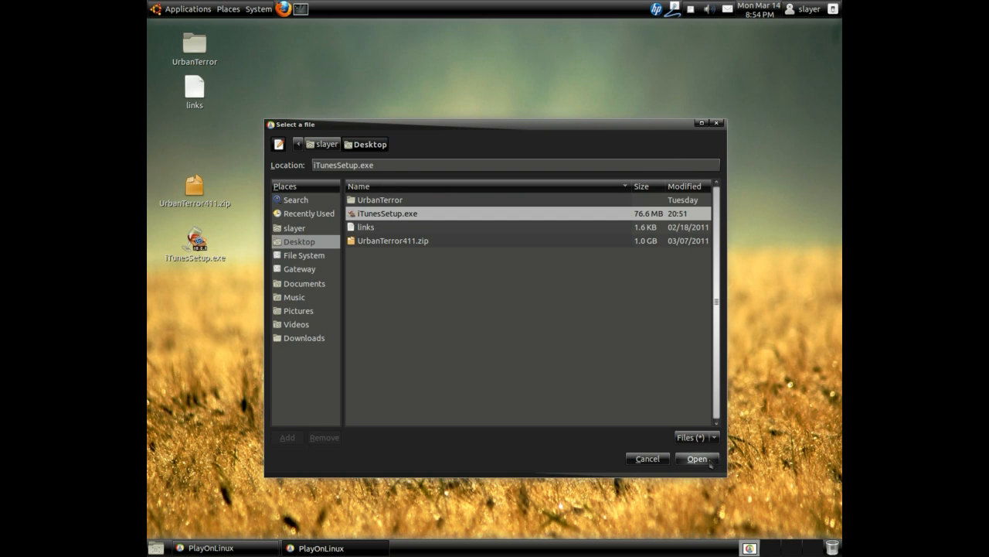
click(696, 457)
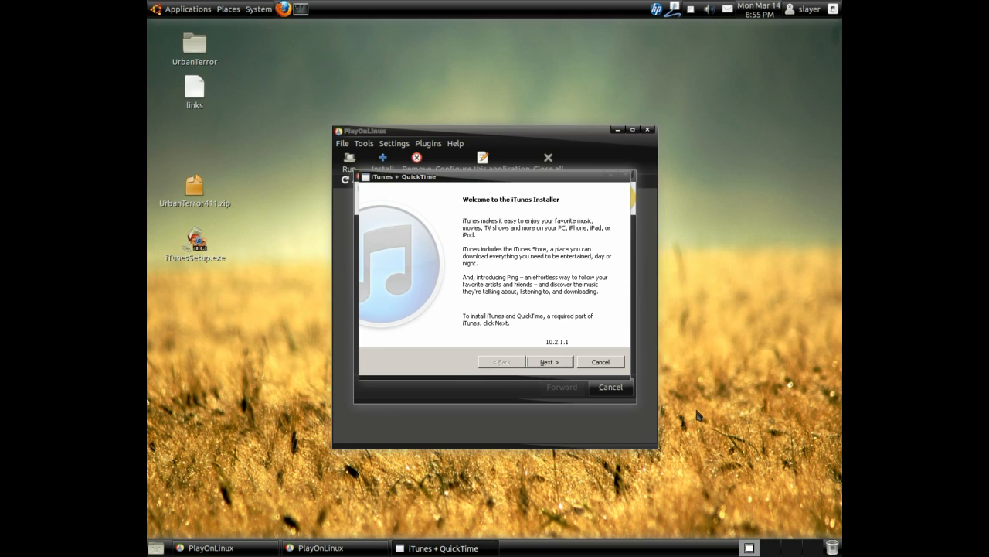
Install iTunes with default options and answer the AutoRun prompt
click(549, 362)
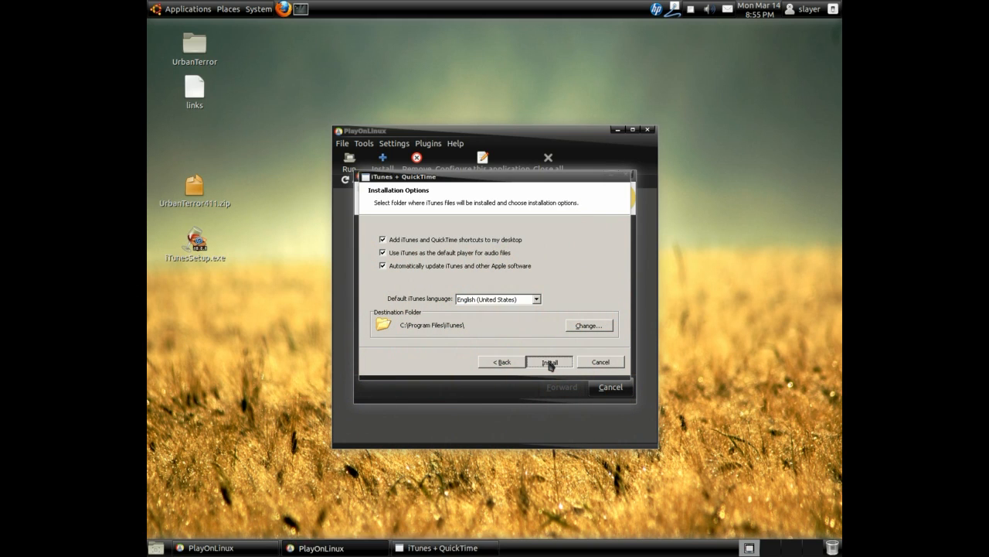
click(550, 362)
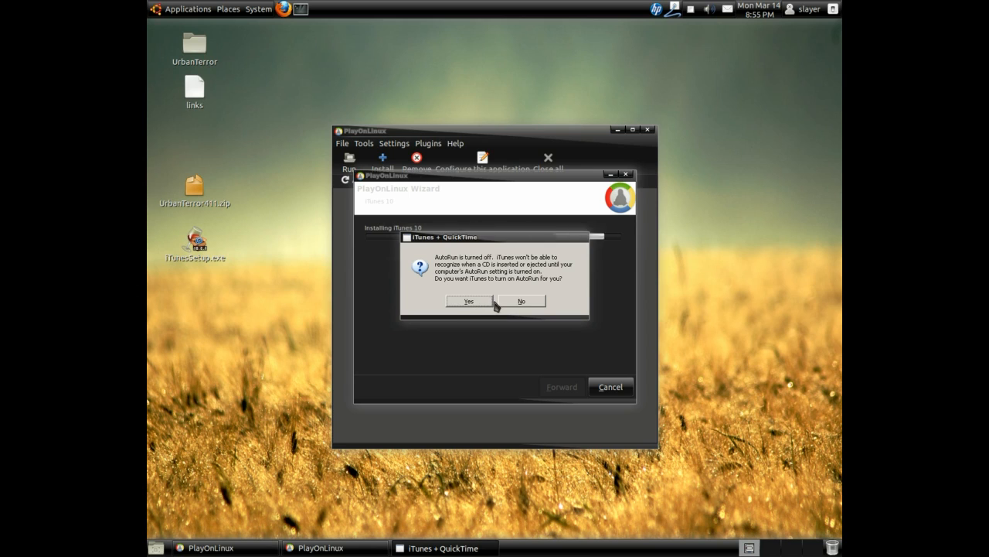
click(521, 300)
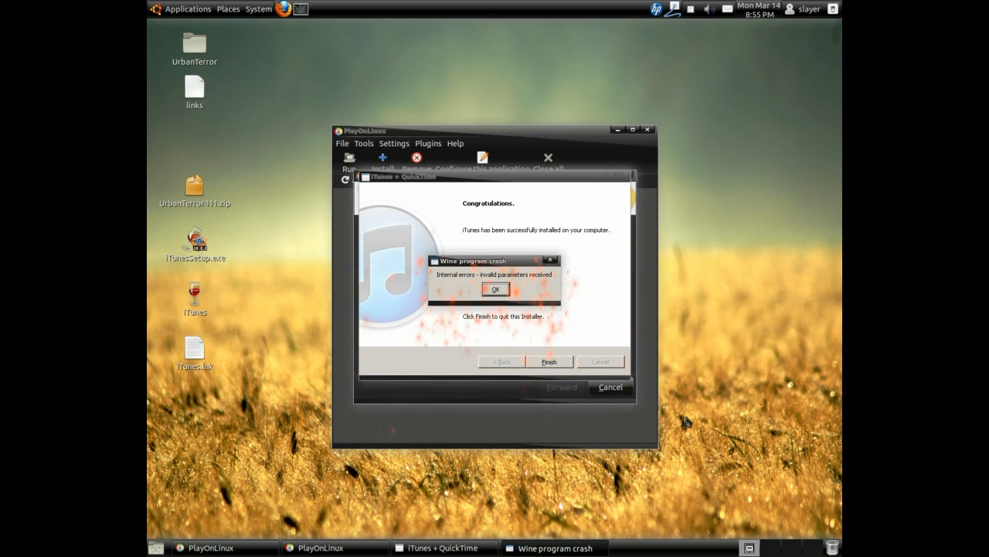
mouse_move(541, 287)
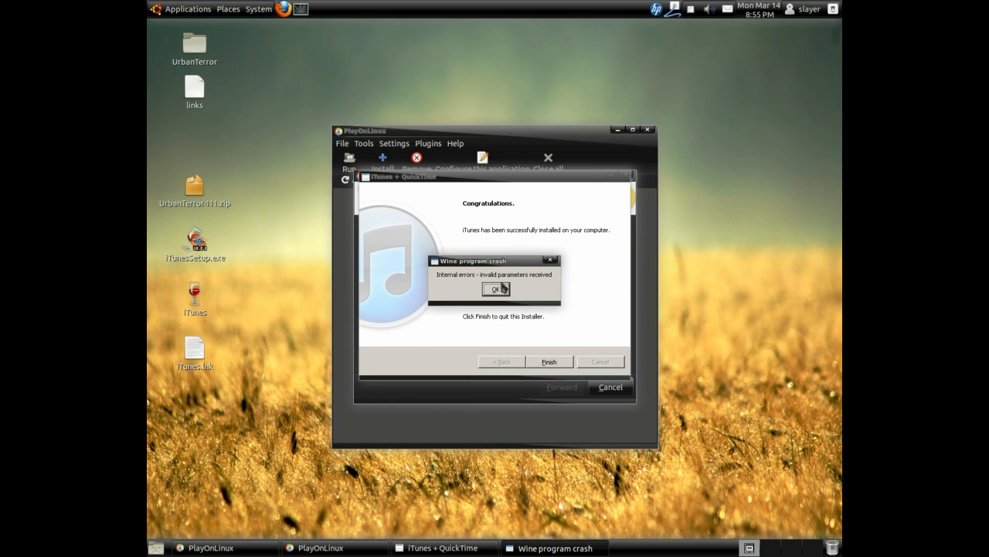
Dismiss the Wine crash error, leaving the successful-installation page
click(494, 289)
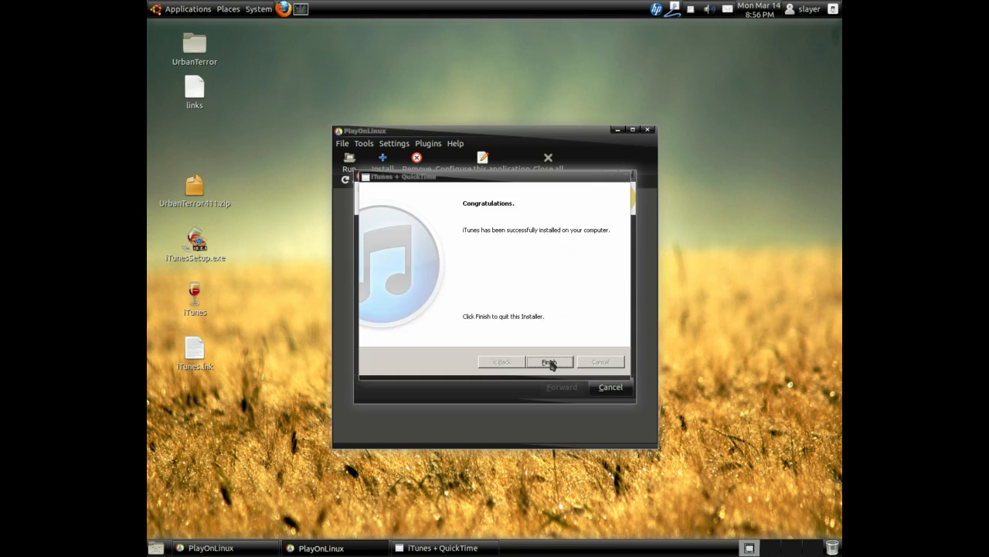
Finish the iTunes installer and accept shortcut options so iTunes 10 is listed as installed
click(549, 362)
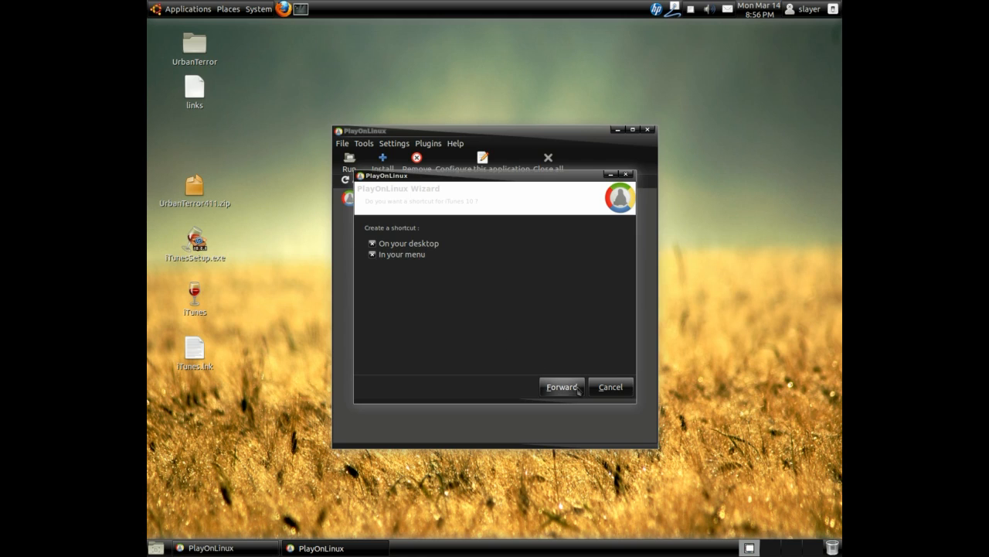
click(563, 387)
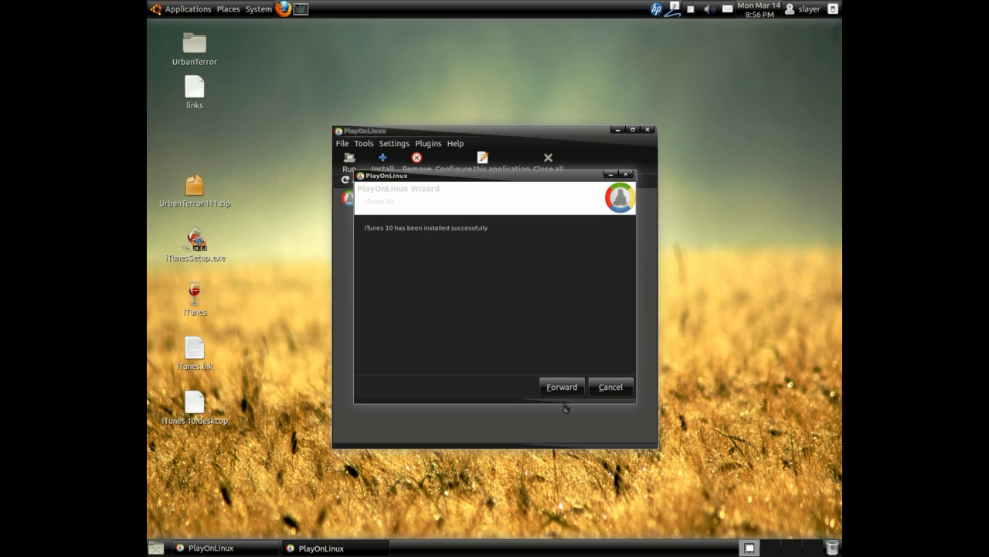
click(561, 387)
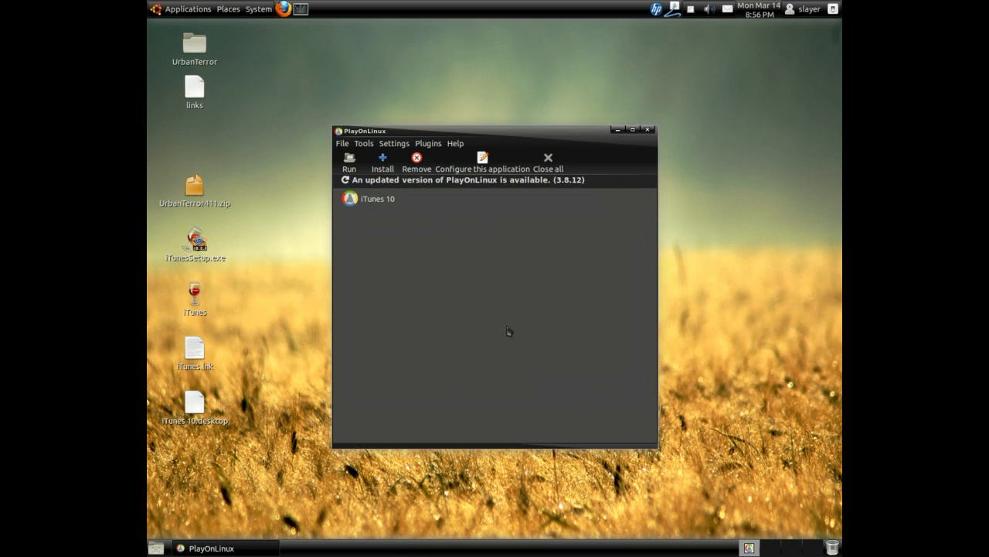
mouse_move(281, 67)
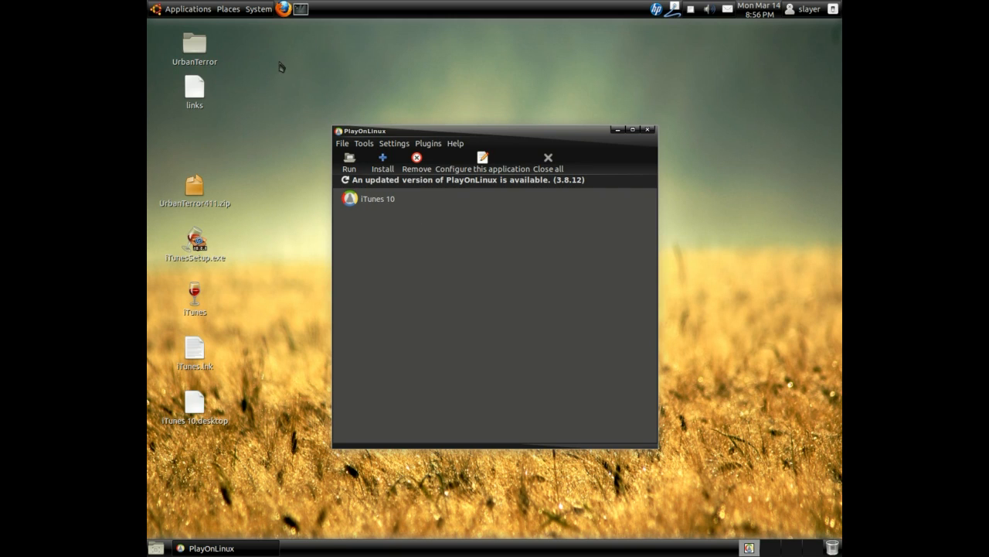
Launch iTunes from Applications > Wine > Programs and dismiss the incomplete-installation warning
click(187, 9)
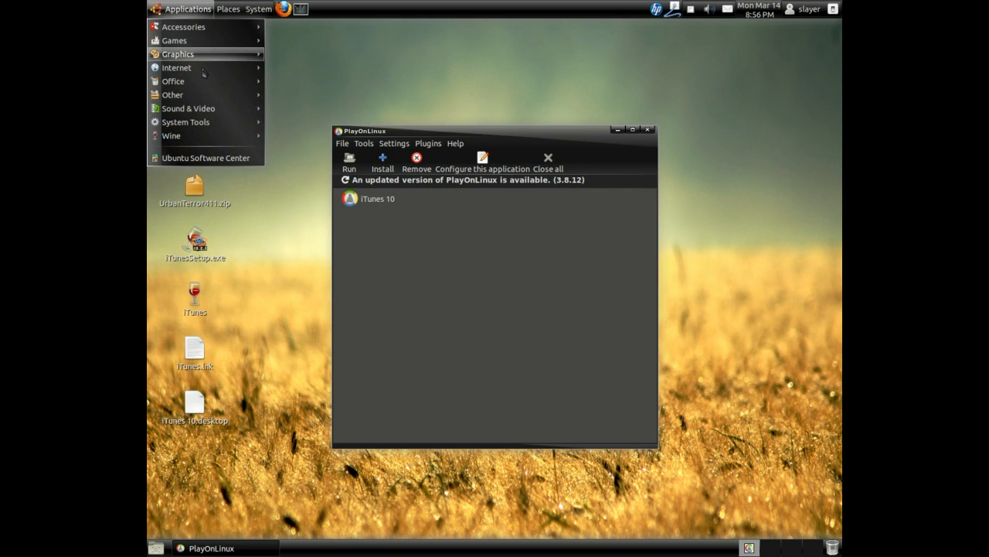
click(170, 136)
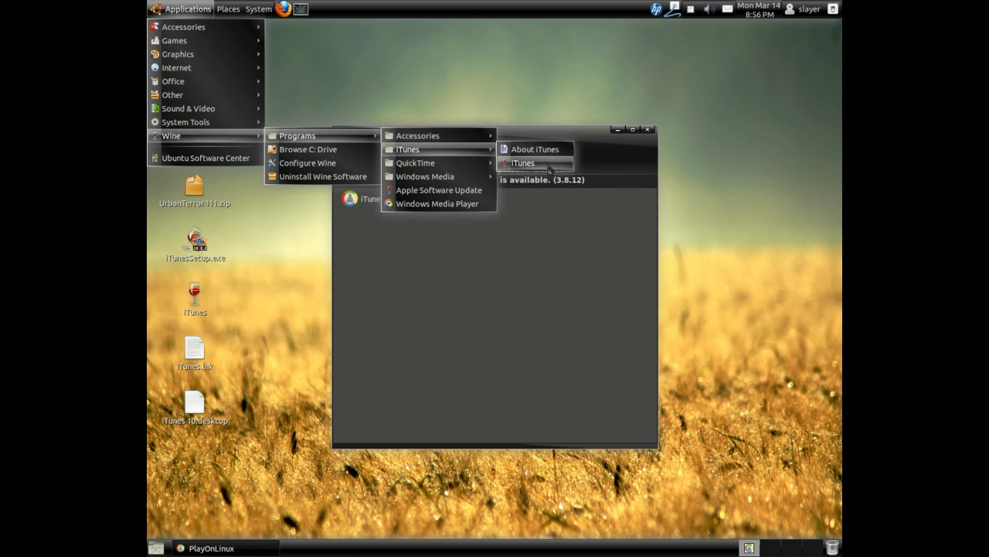
click(523, 162)
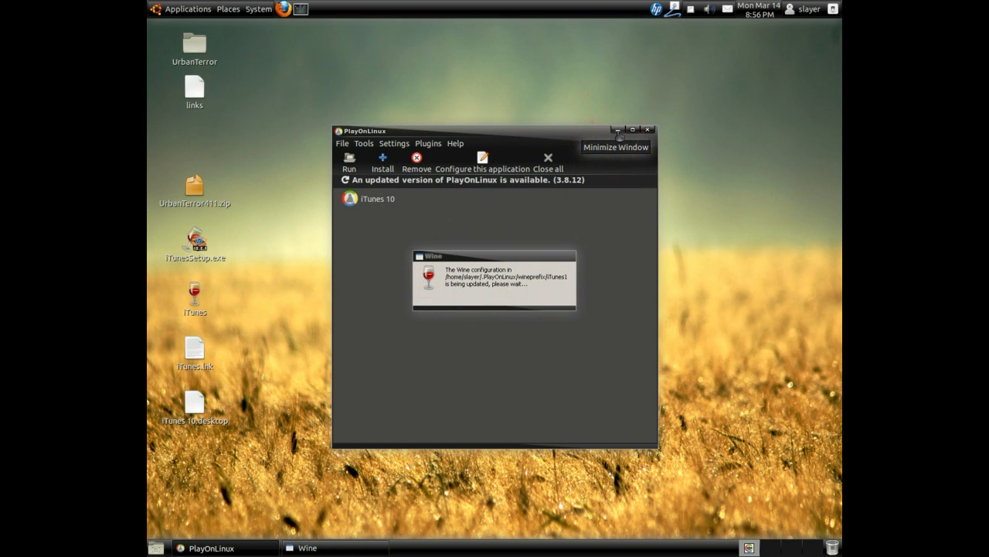
mouse_move(564, 235)
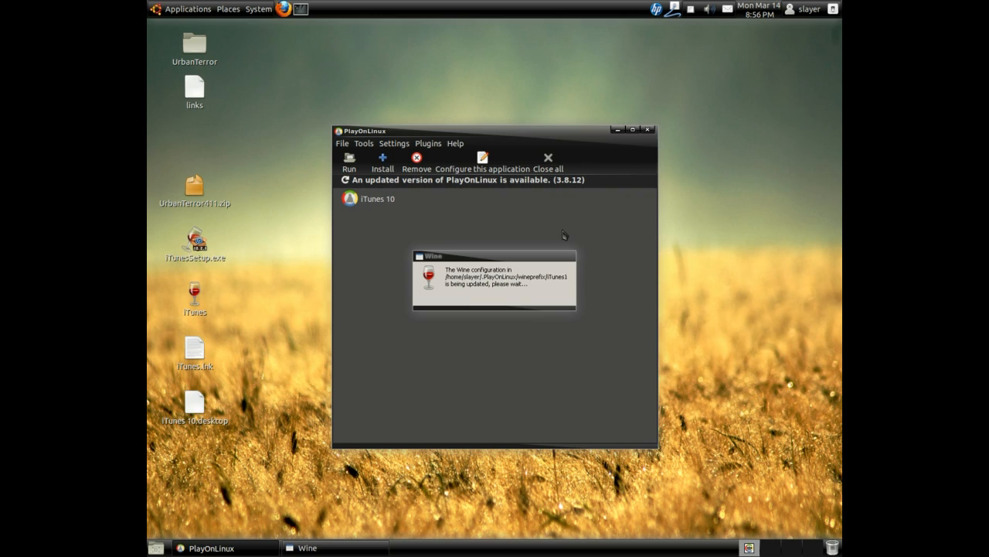
mouse_move(514, 334)
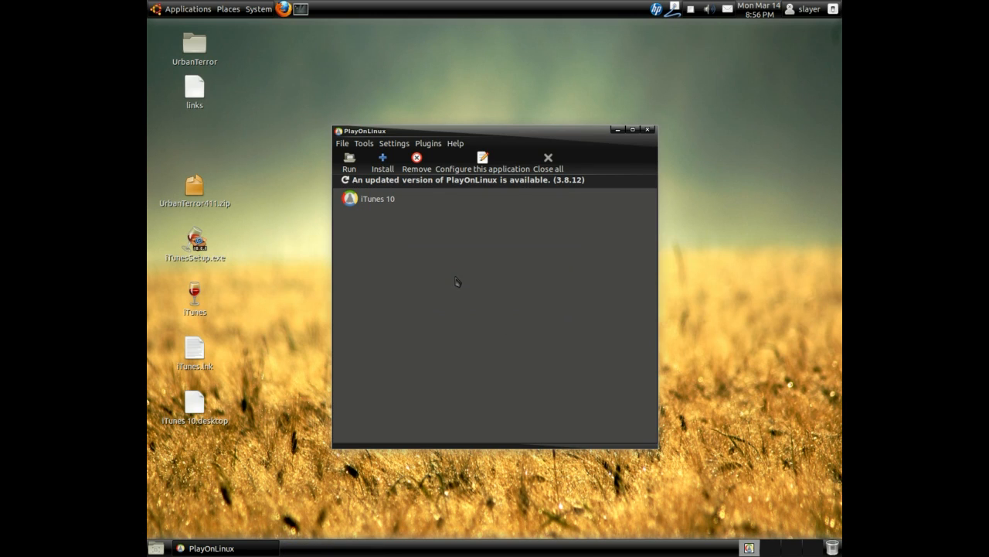
mouse_move(503, 301)
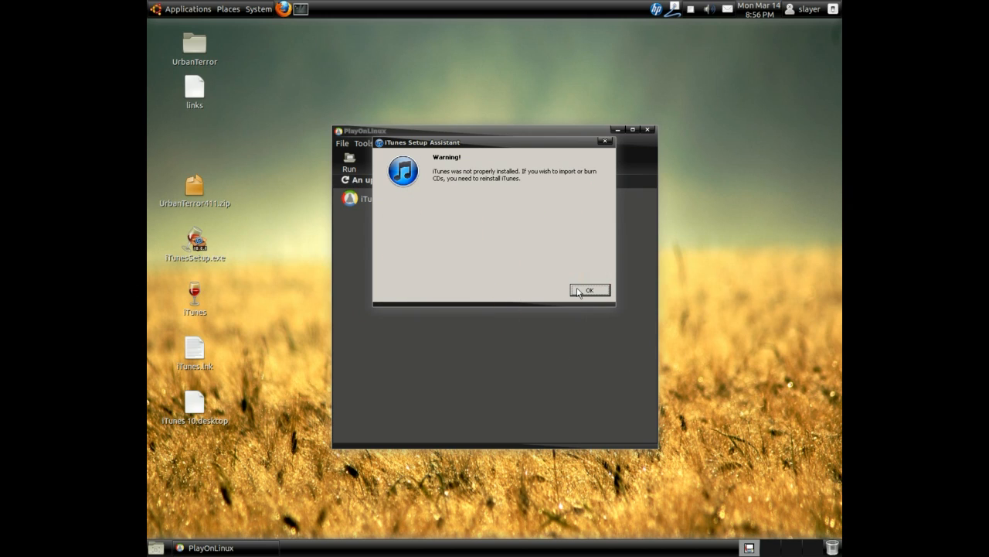
mouse_move(597, 291)
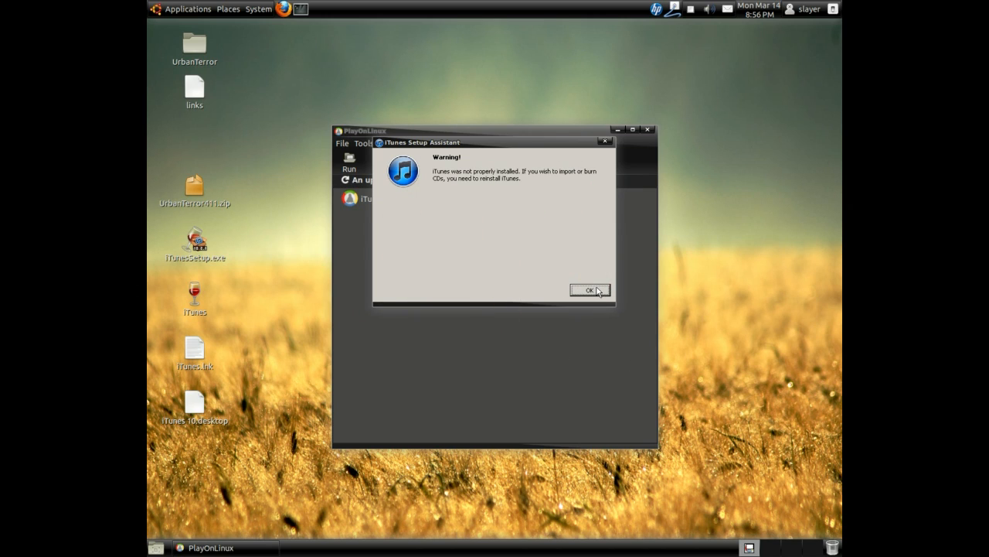
click(589, 289)
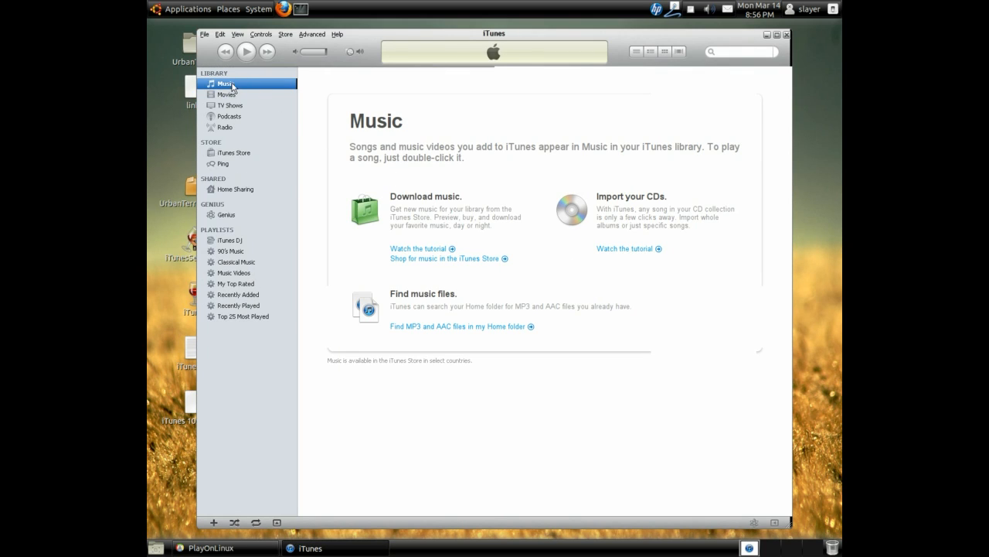
mouse_move(238, 136)
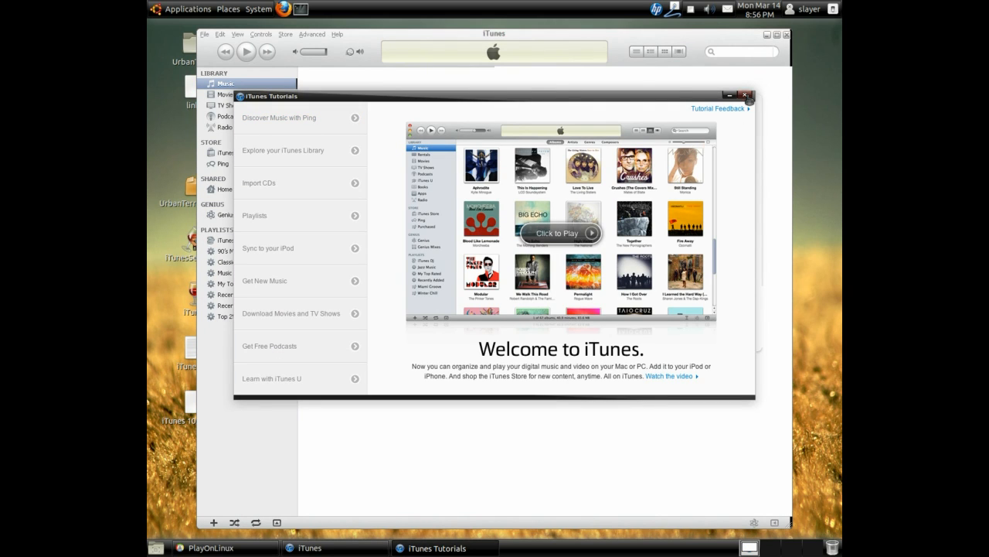
Close the iTunes Tutorials welcome window to reveal the Music library page
click(747, 96)
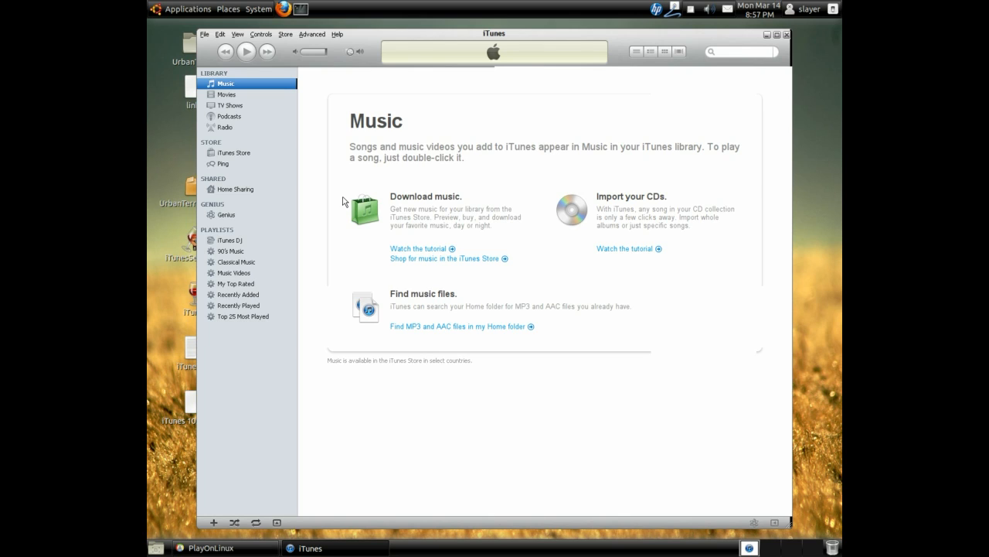
mouse_move(348, 204)
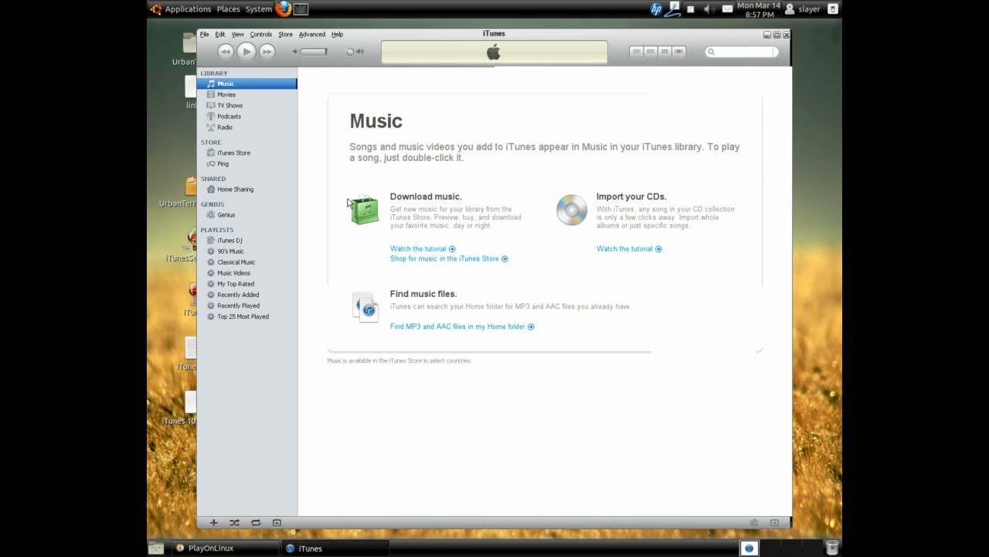
mouse_move(647, 119)
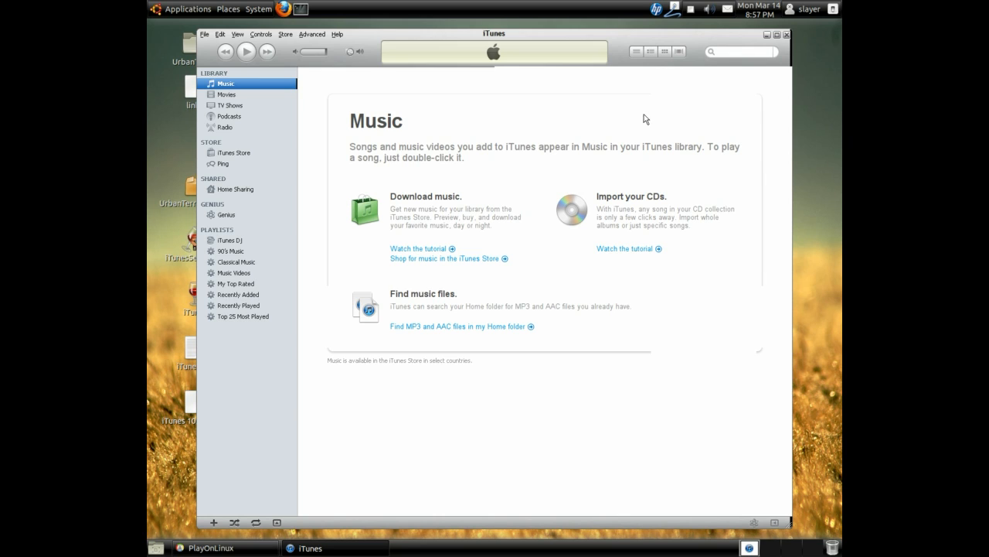